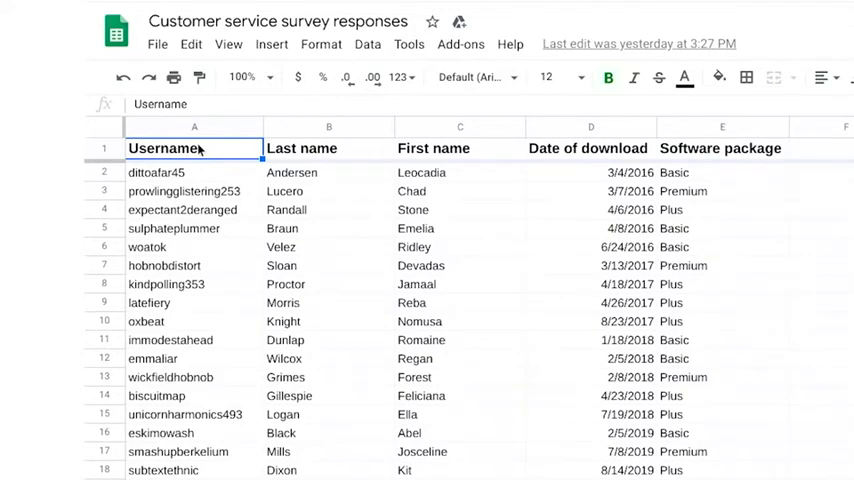
{"action": "scroll", "scroll_direction": "down", "scroll_amount": 3}
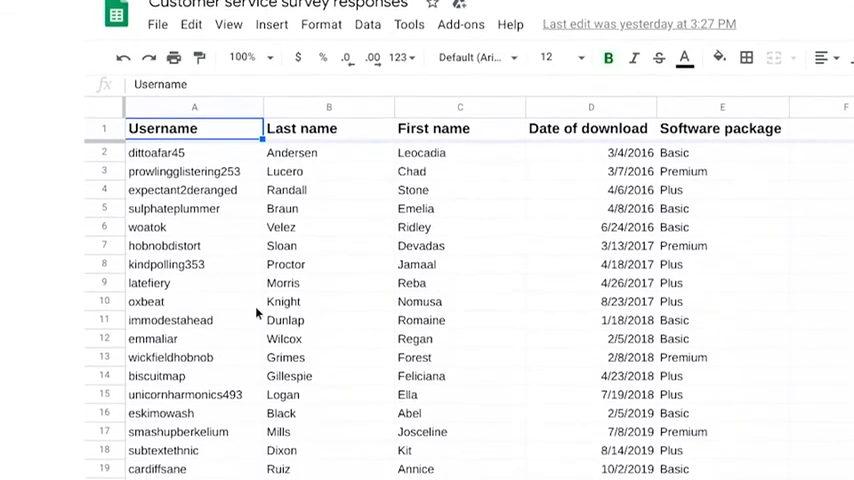
{"action": "scroll", "scroll_direction": "down", "scroll_amount": 3}
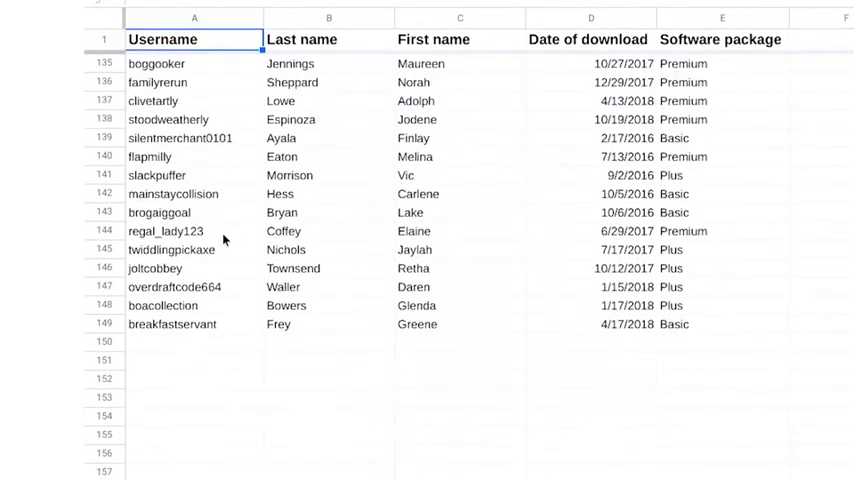
{"action": "scroll", "scroll_direction": "up", "scroll_amount": 3}
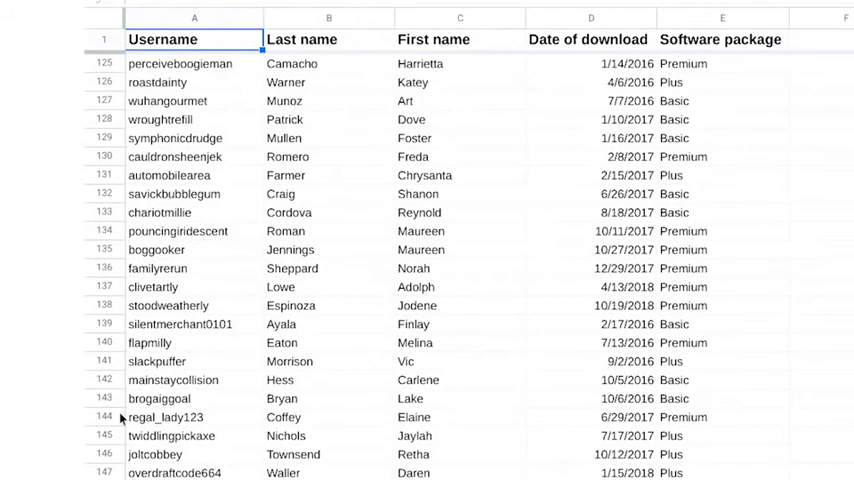